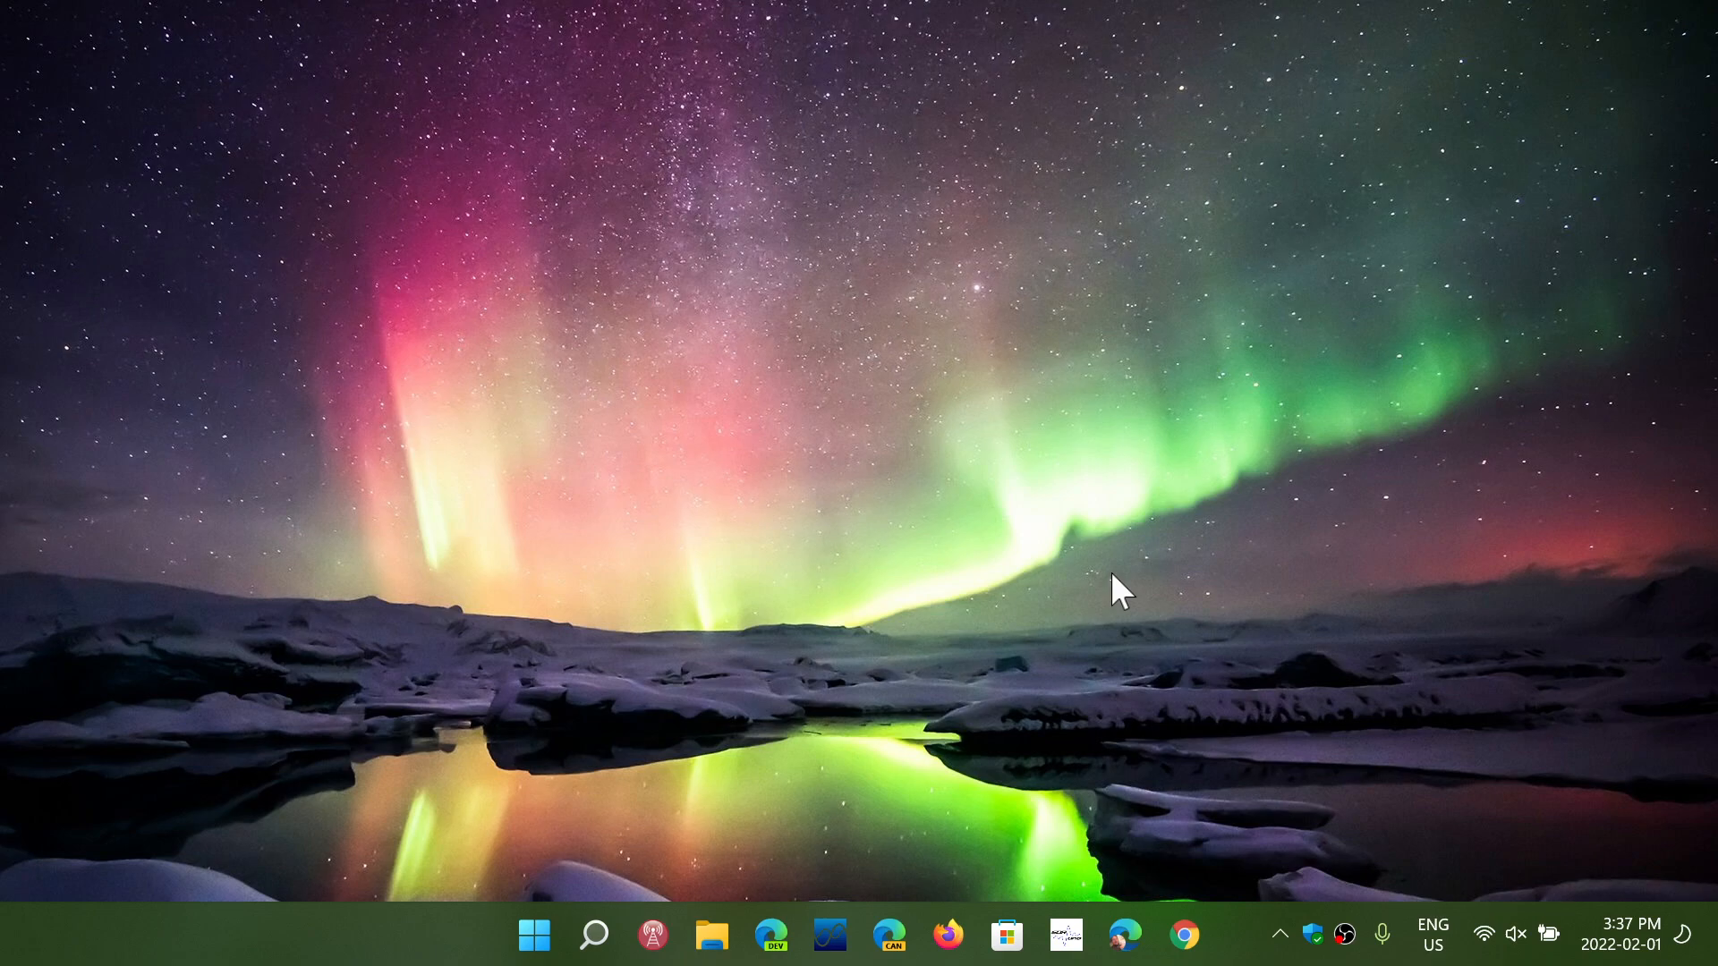
{"action": "mouse_move", "coordinate": [548, 887]}
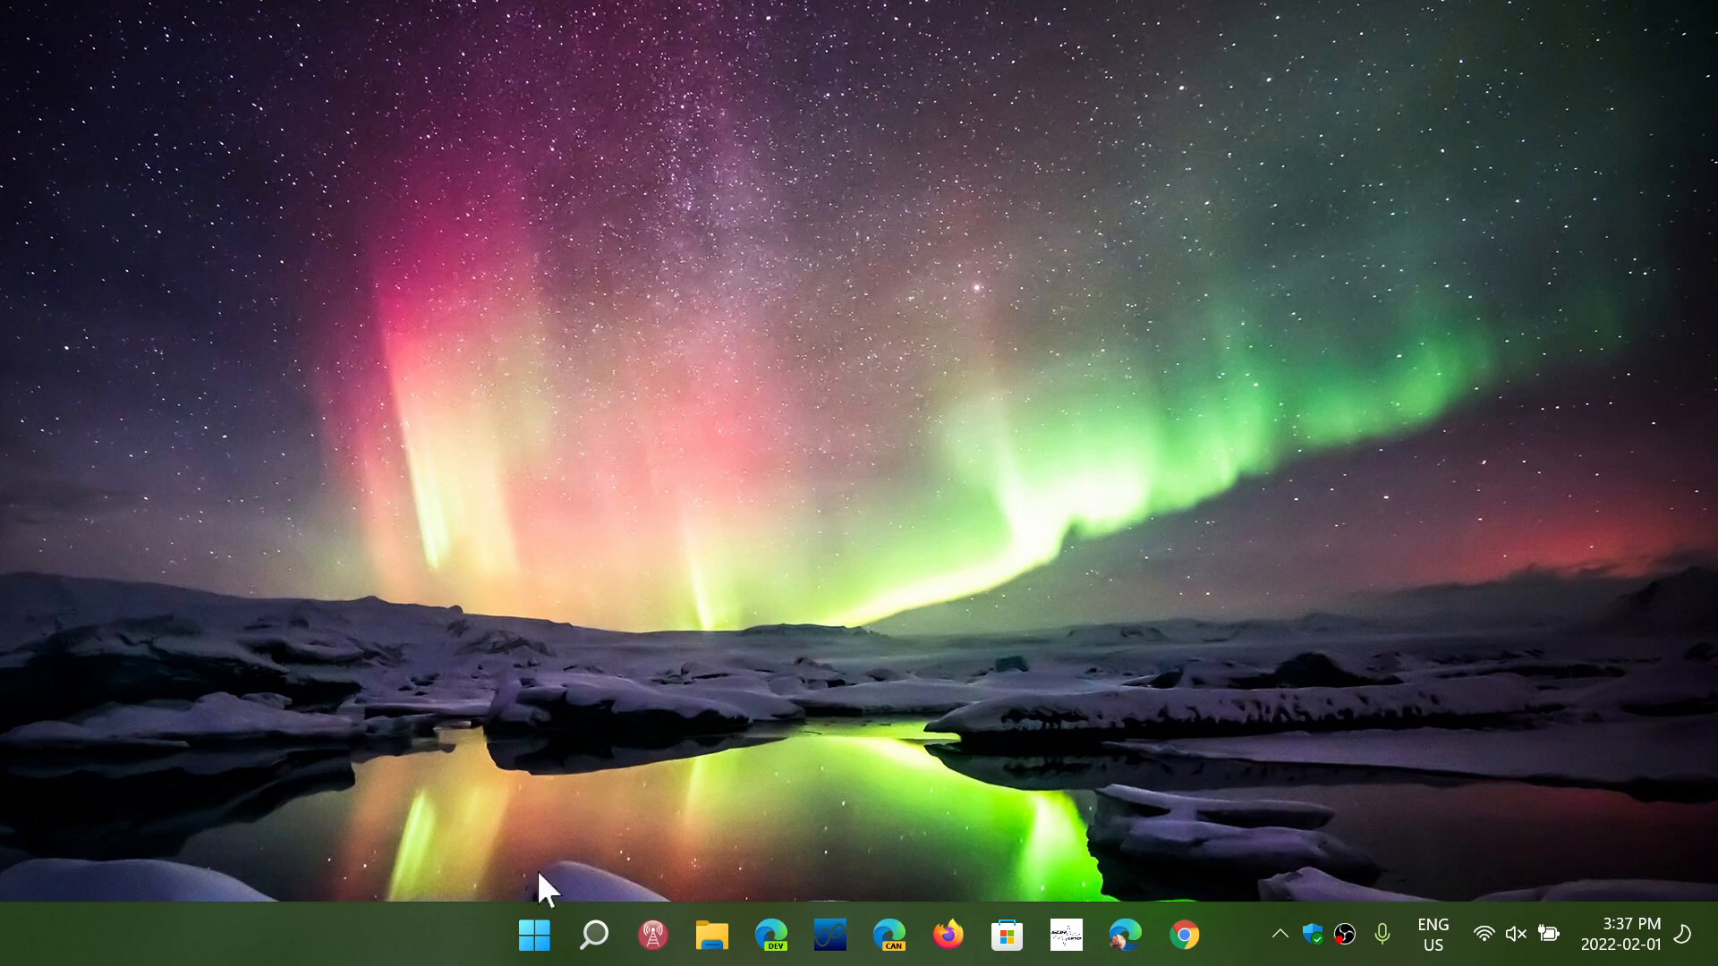
- Launch Settings from Start and bring the System page's Activation row into view
{"action": "left_click", "coordinate": [534, 934]}
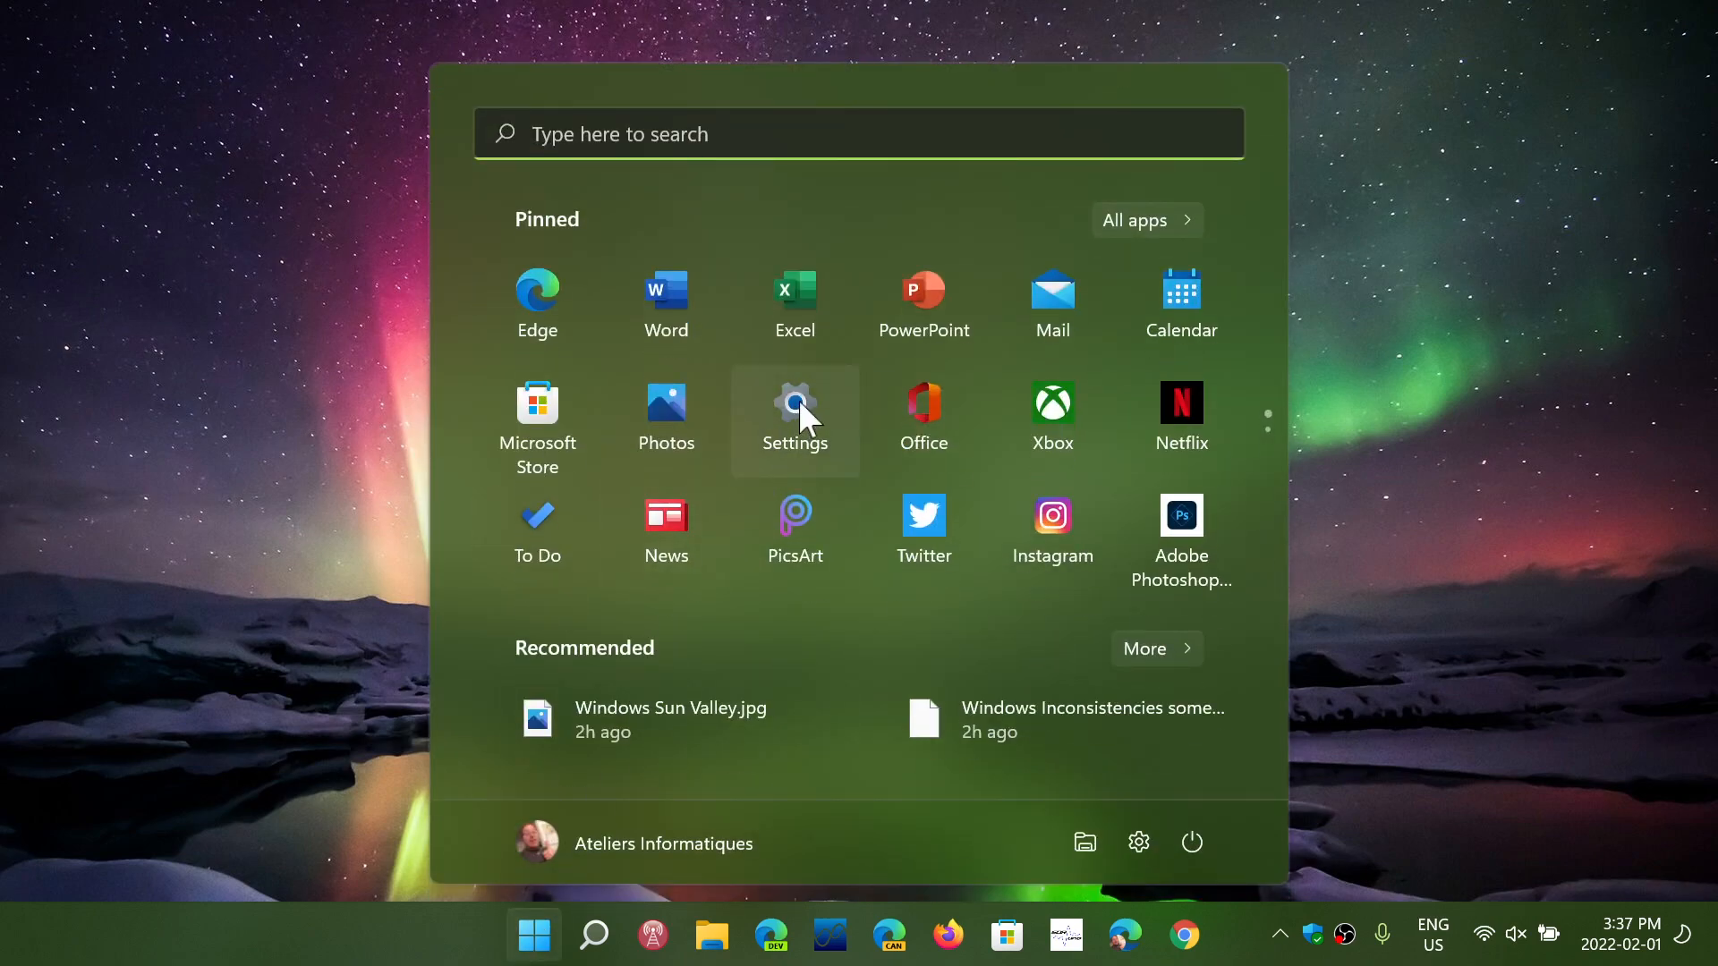
{"action": "left_click", "coordinate": [795, 419]}
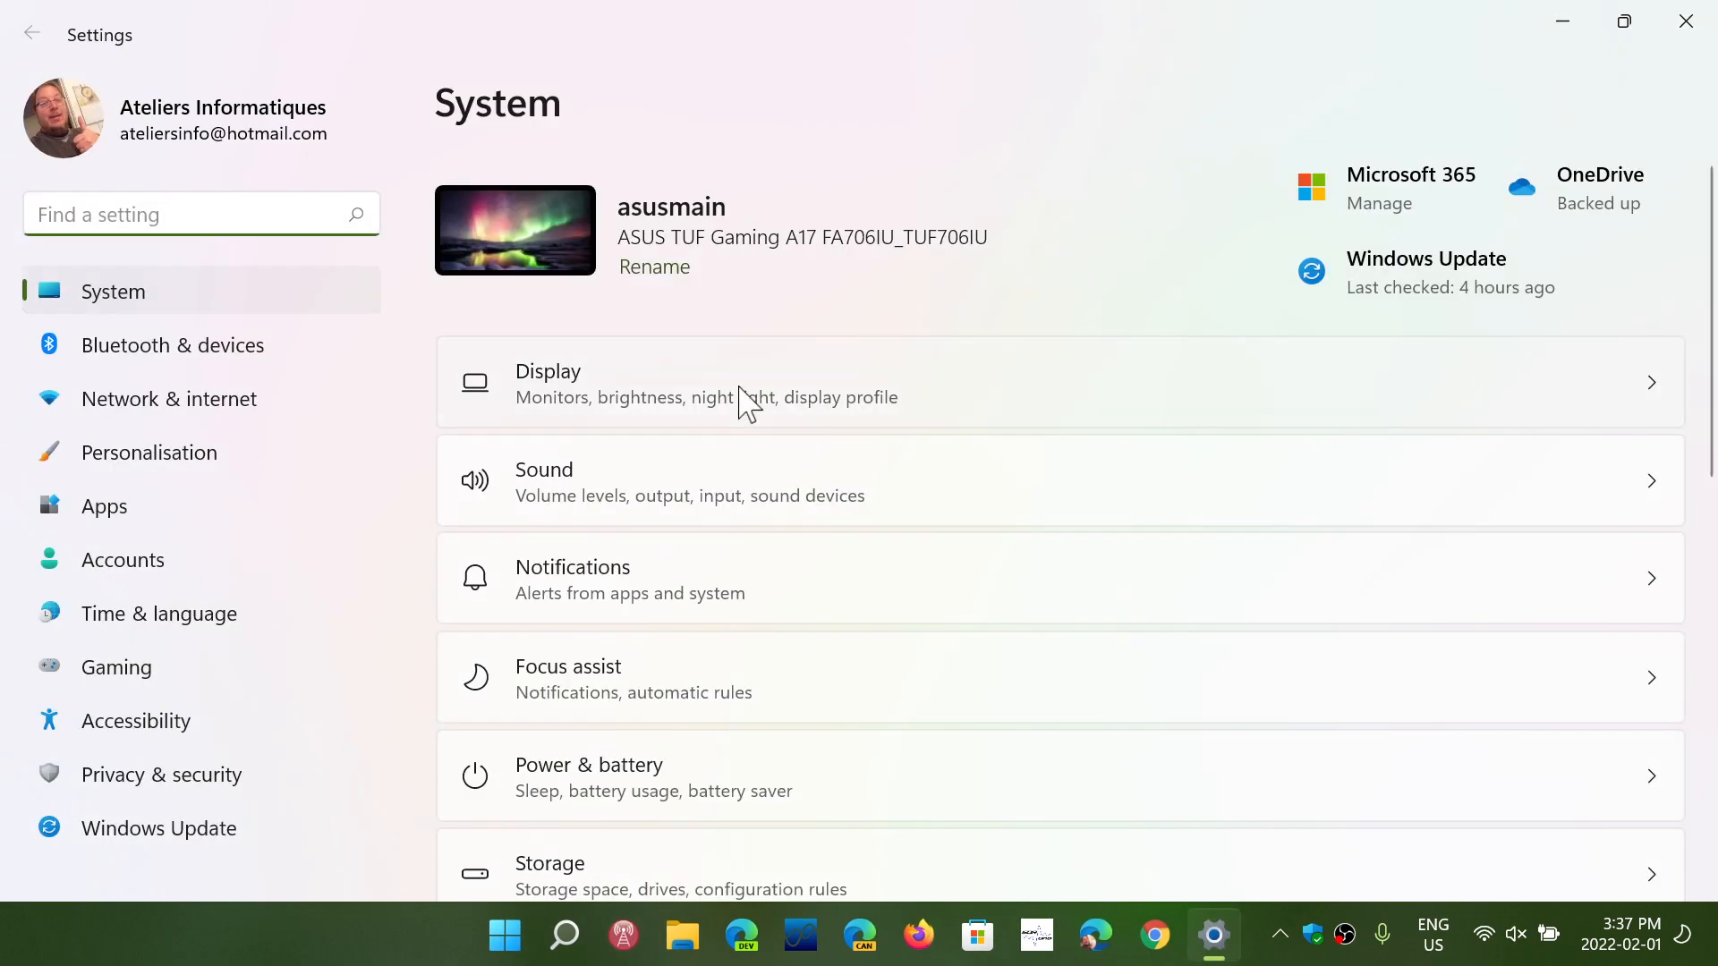
{"action": "scroll", "scroll_direction": "down", "scroll_amount": 3}
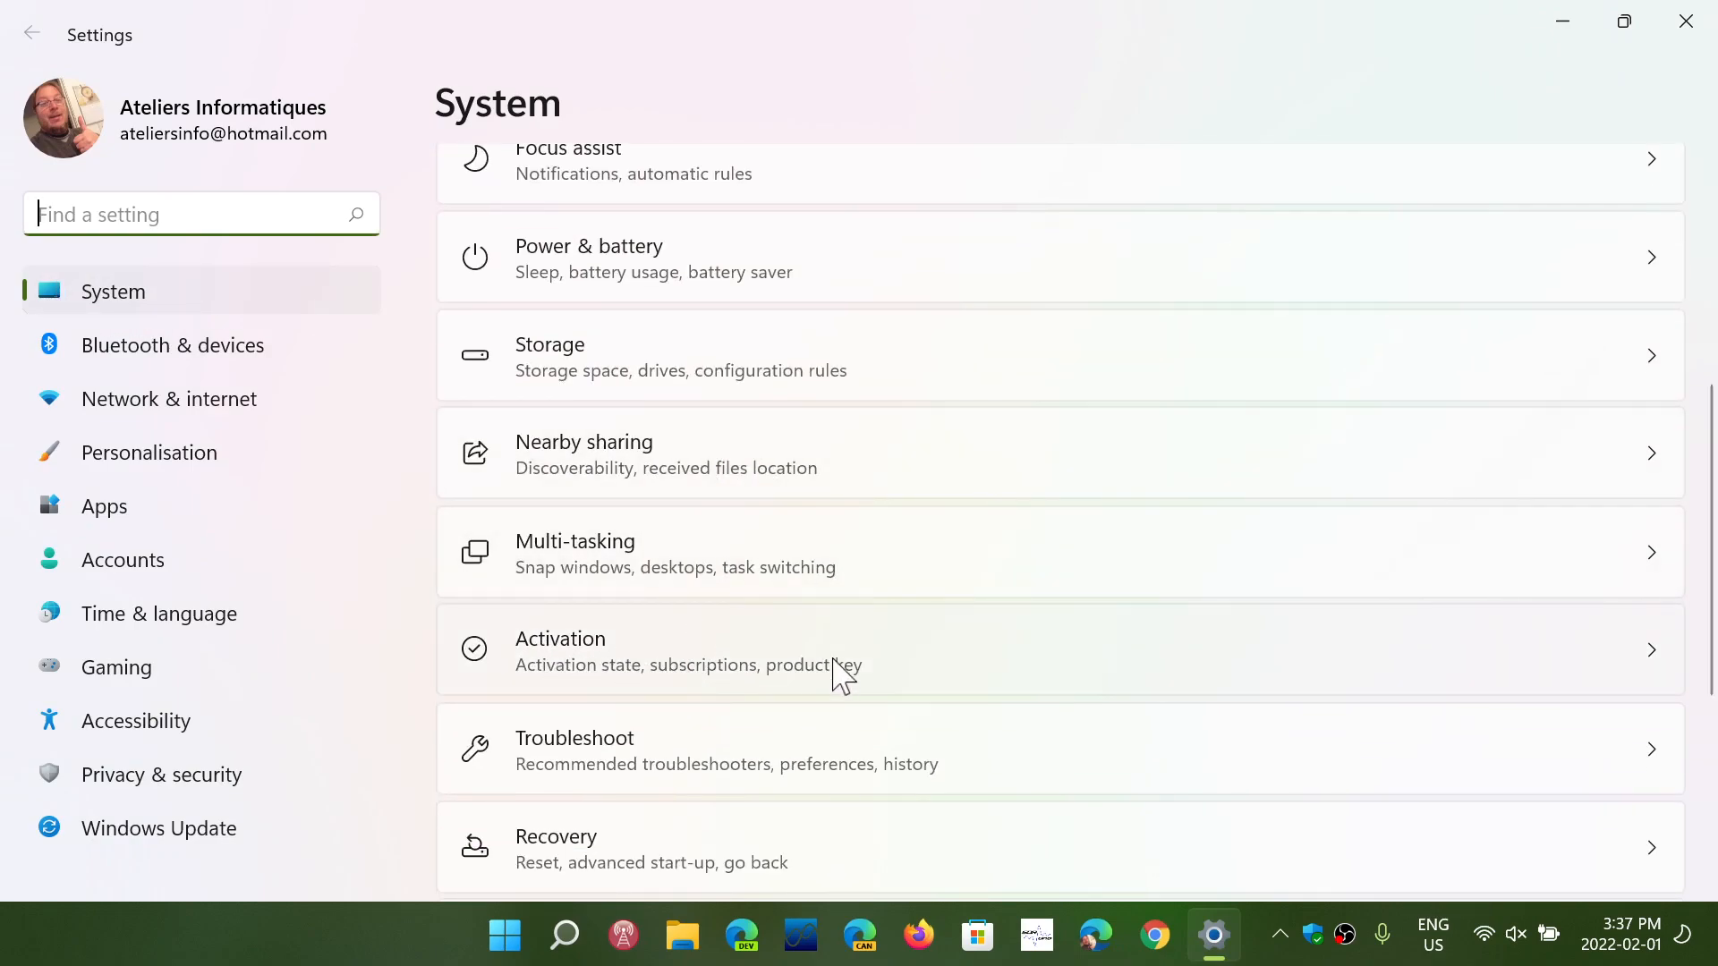
- Show the Activation page reporting Windows 11 Pro with an active activation state
{"action": "left_click", "coordinate": [832, 649]}
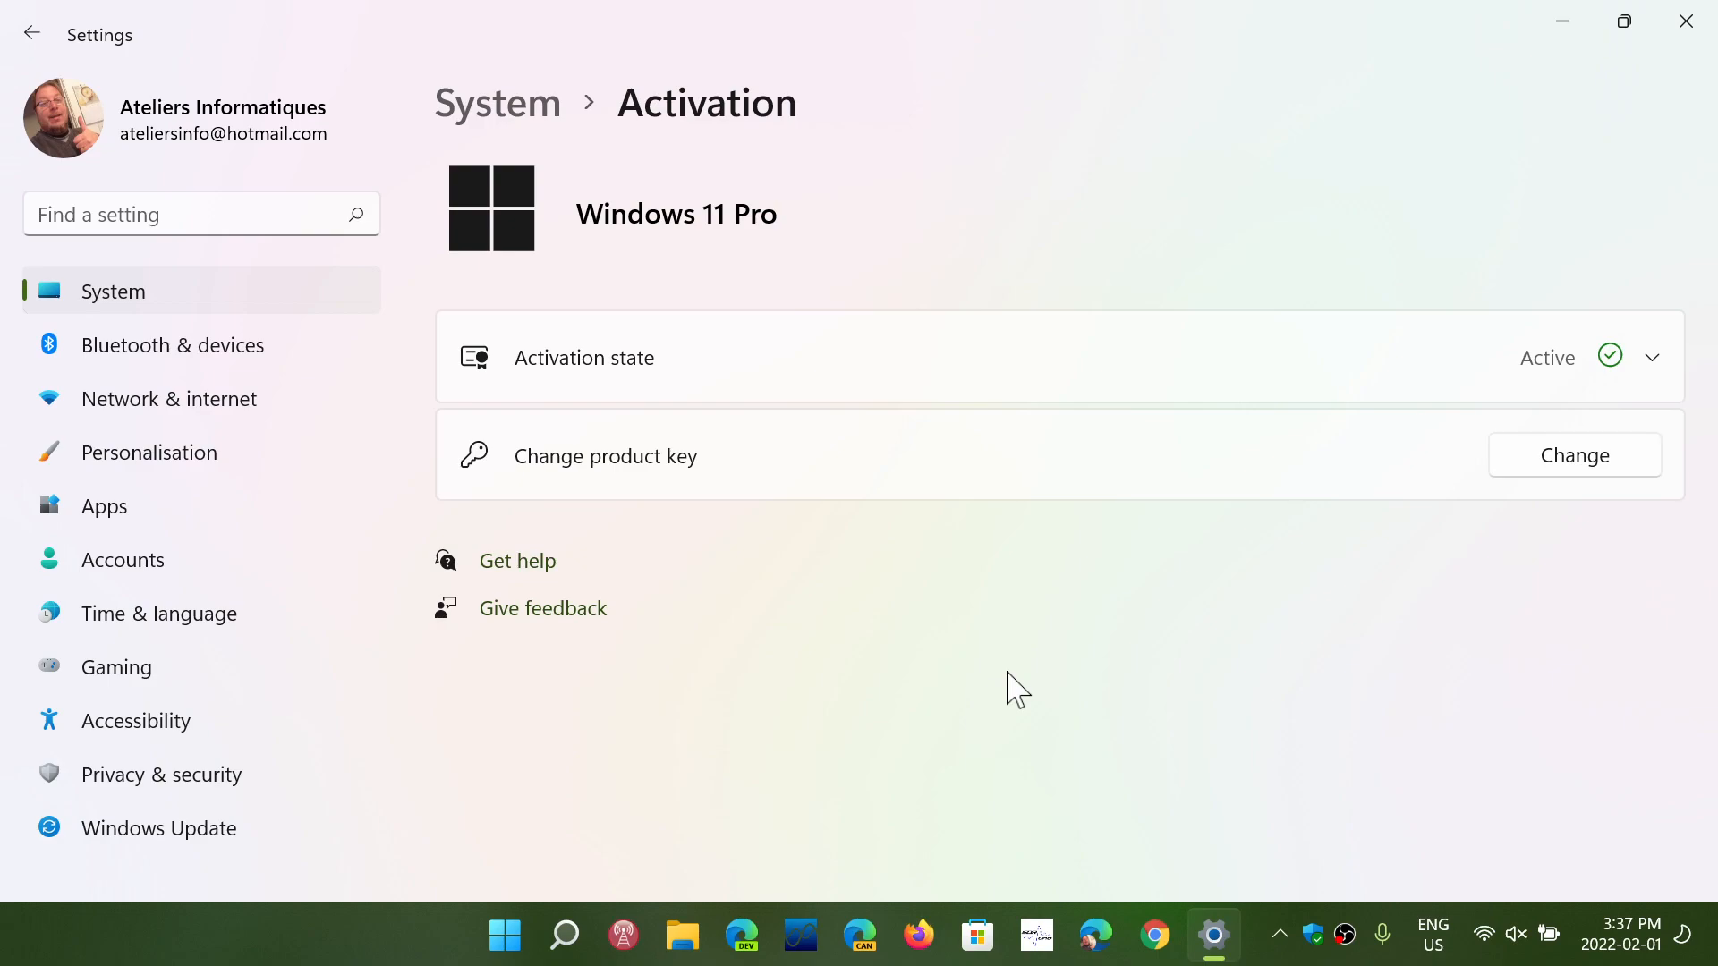
{"action": "mouse_move", "coordinate": [1038, 609]}
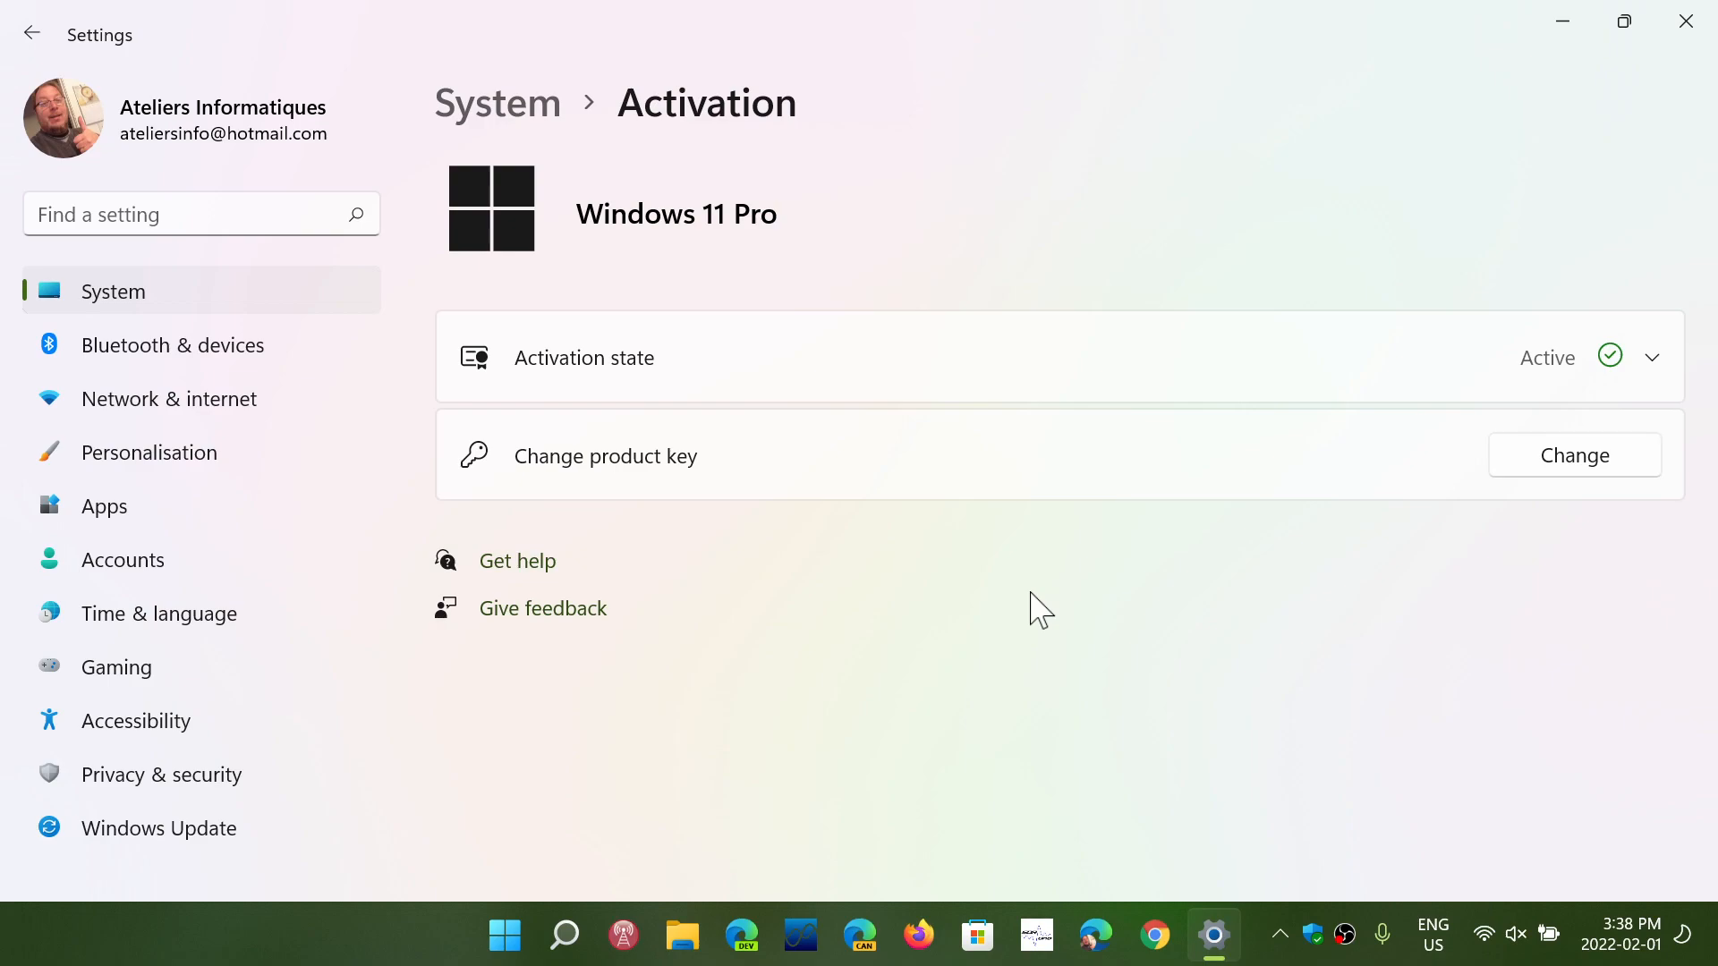
{"action": "mouse_move", "coordinate": [1282, 20]}
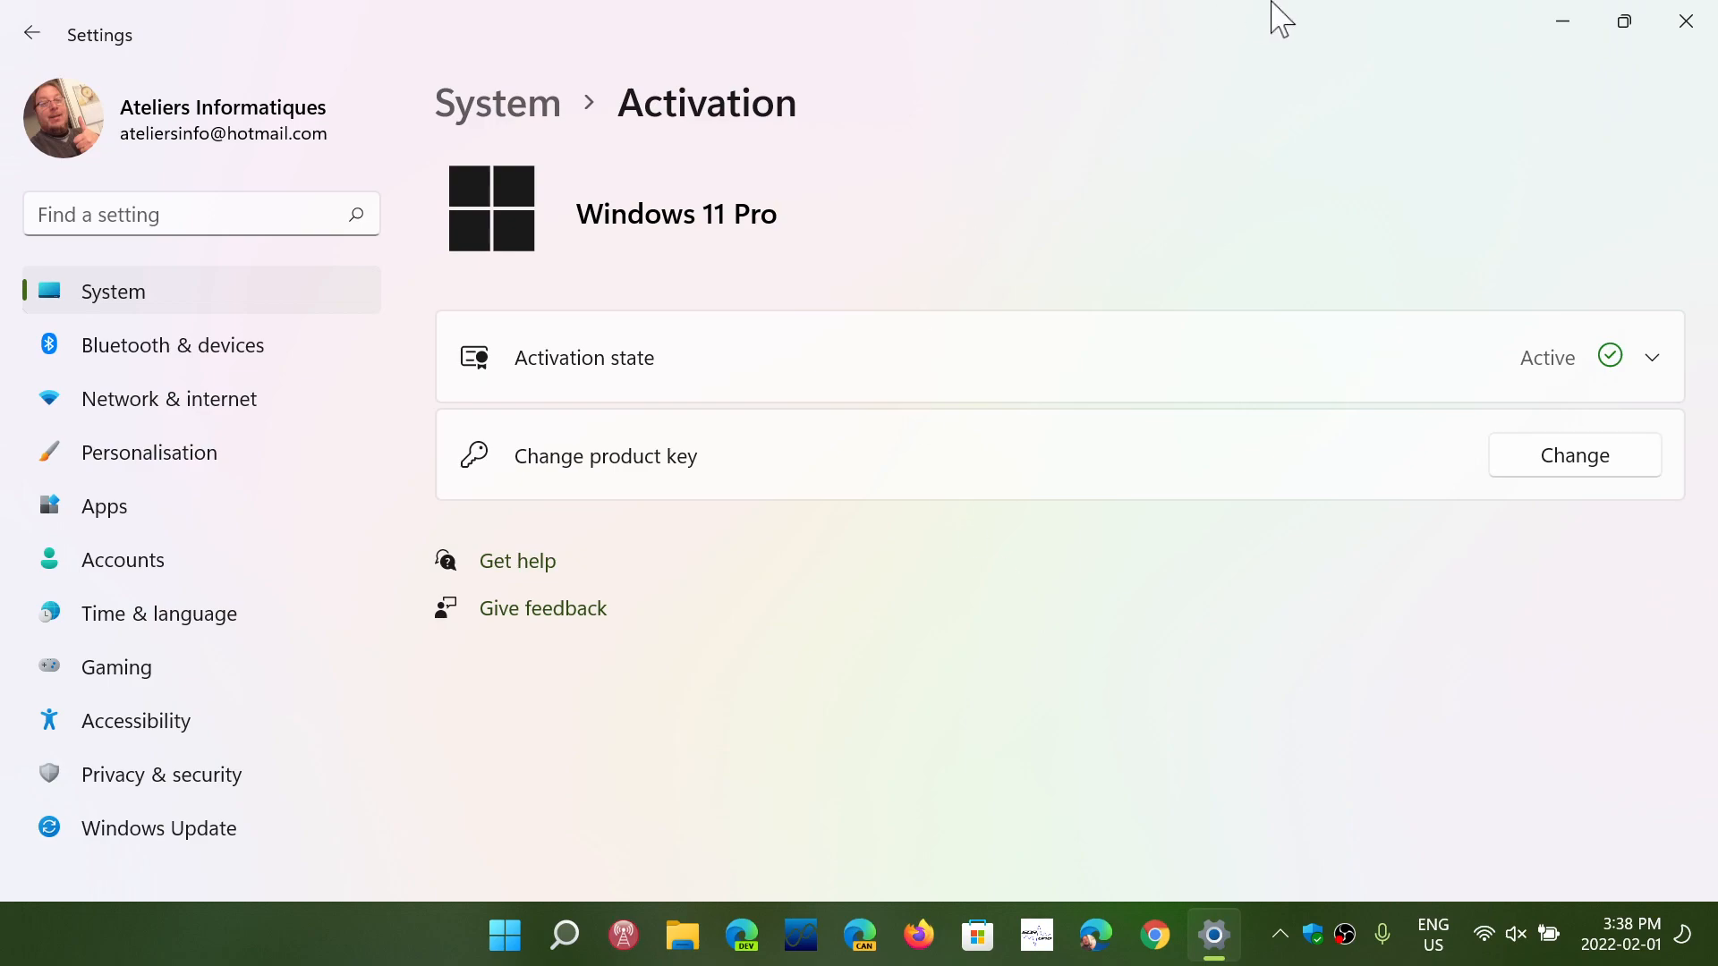